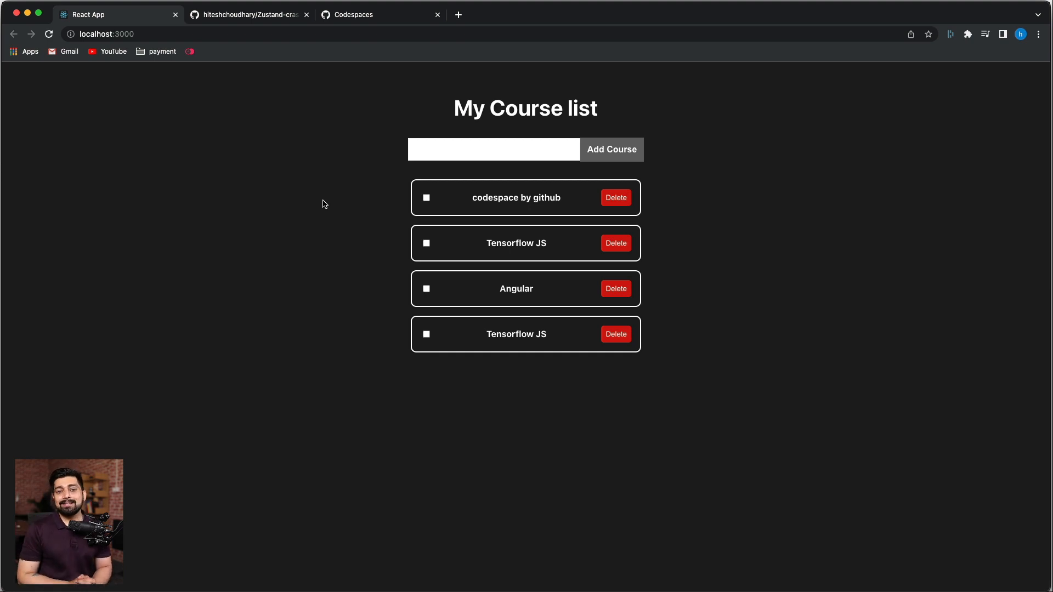
- Go to the Codespaces overview page and start creating a new codespace
click(352, 14)
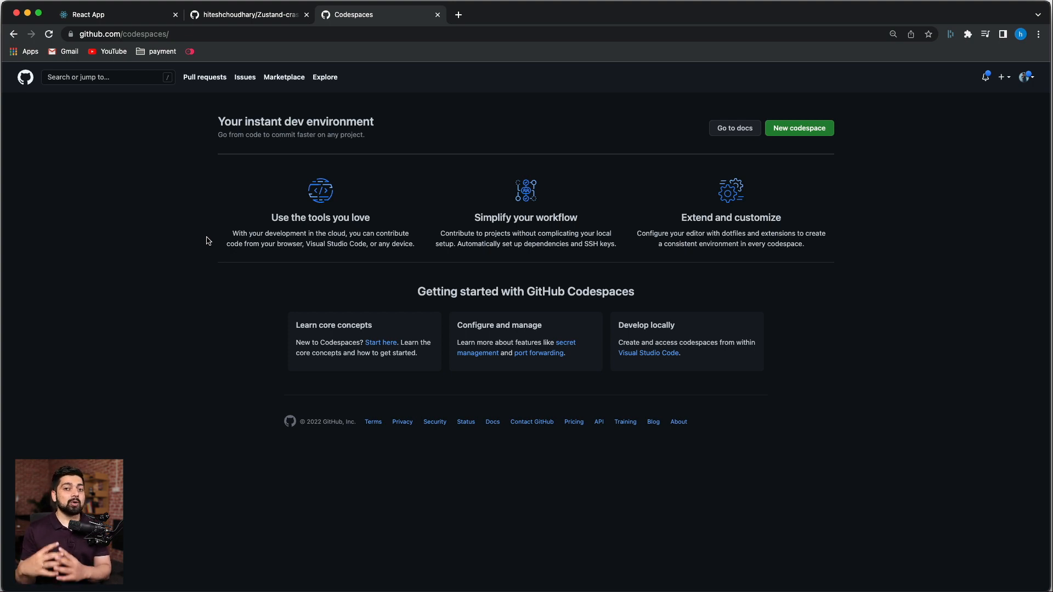
mouse_move(672, 334)
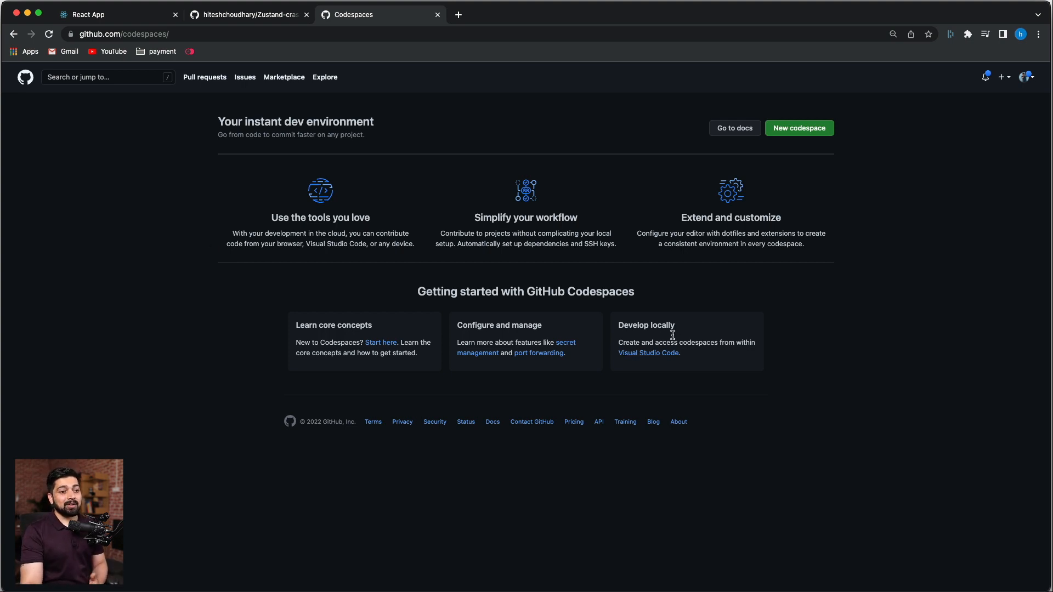
click(799, 128)
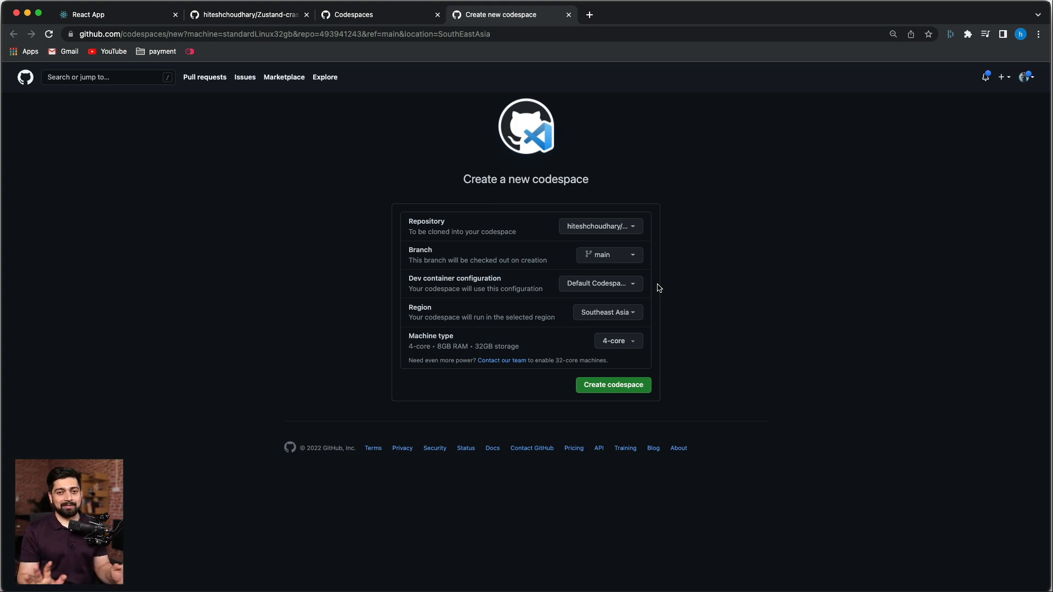
- Create the codespace for the Zustand repository's main branch, Southeast Asia region, 4-core machine
click(612, 385)
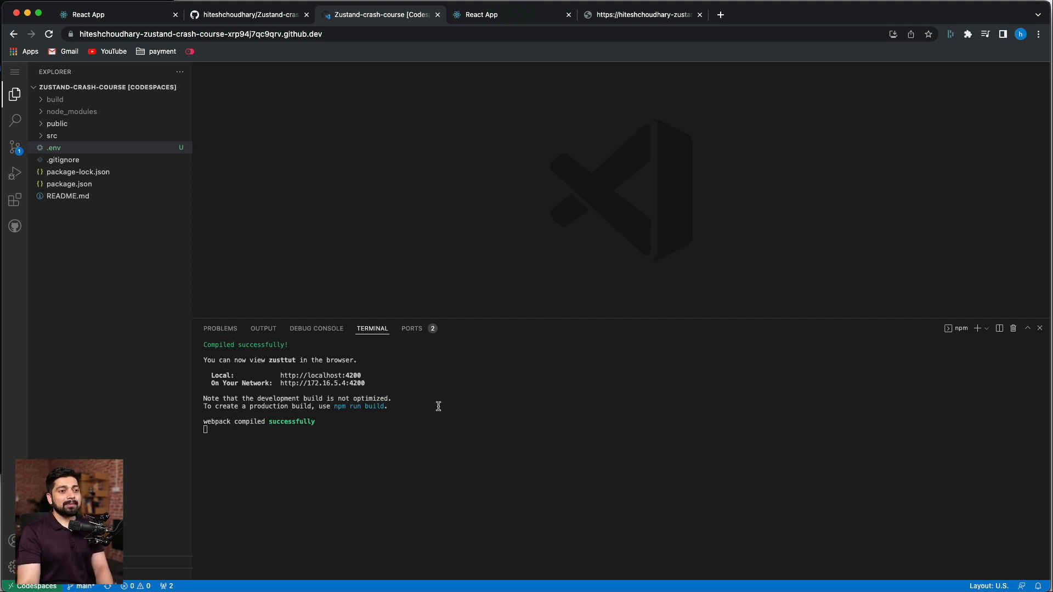
- Bring up the Course list app preview served on forwarded port 4200, showing an empty My Course list
click(507, 14)
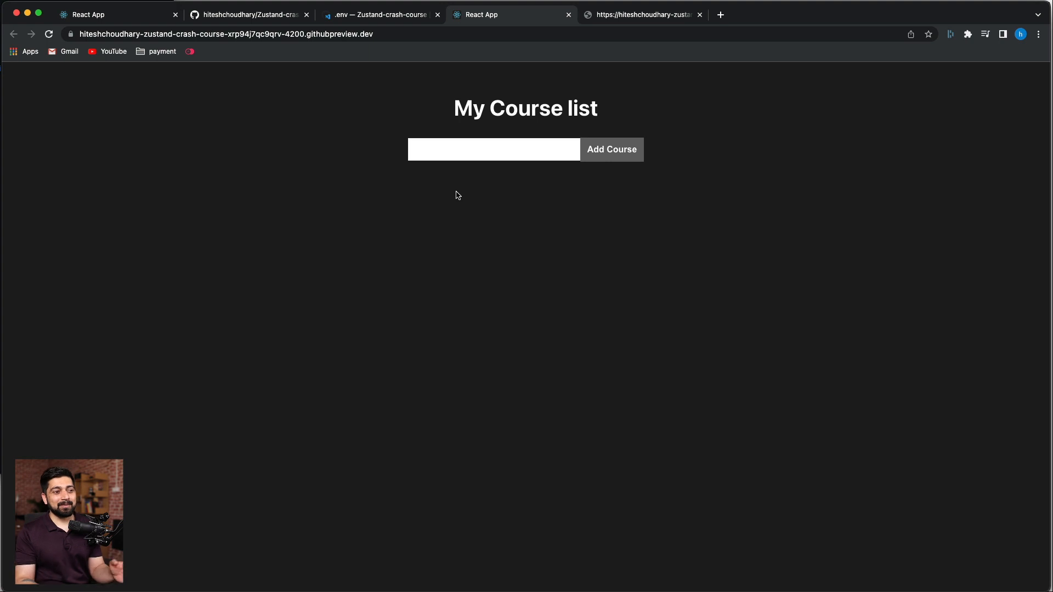
- Return to the list of your codespaces showing the super-duper train codespace
click(248, 14)
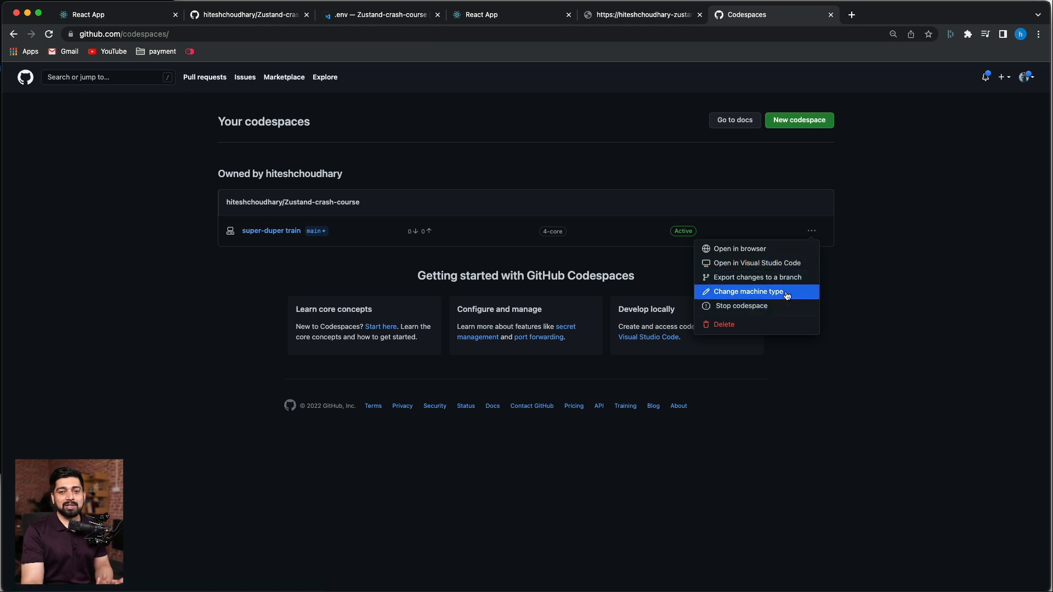
- Delete the super-duper train codespace, confirming despite its unpushed changes
click(747, 291)
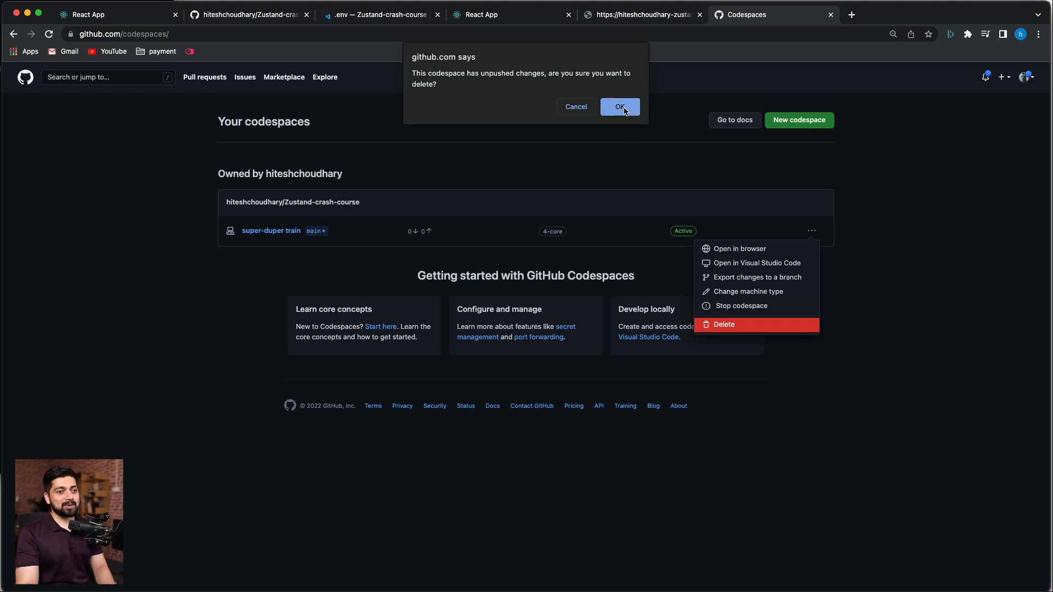
click(620, 107)
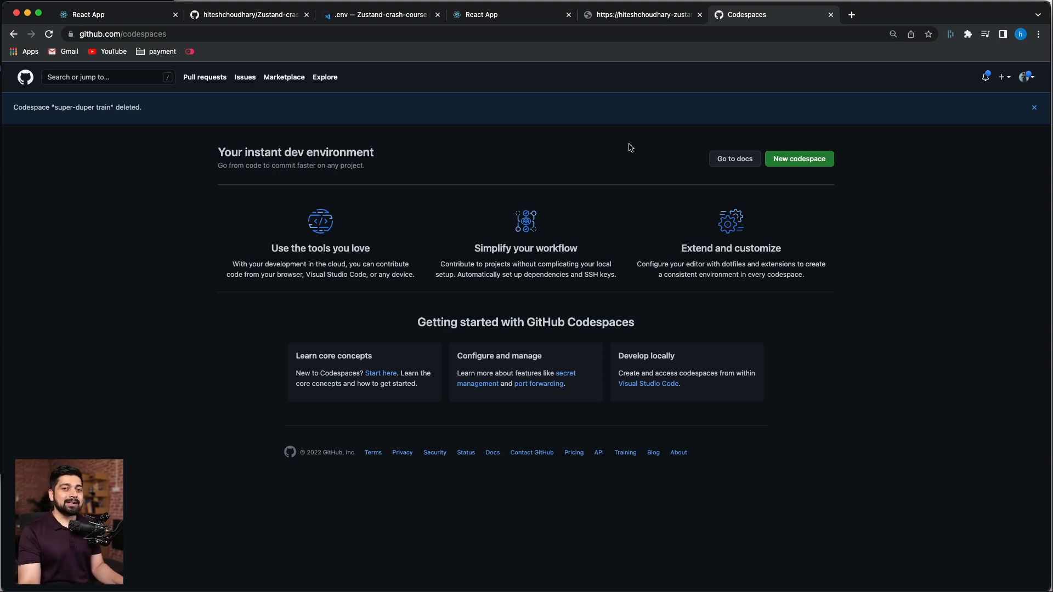